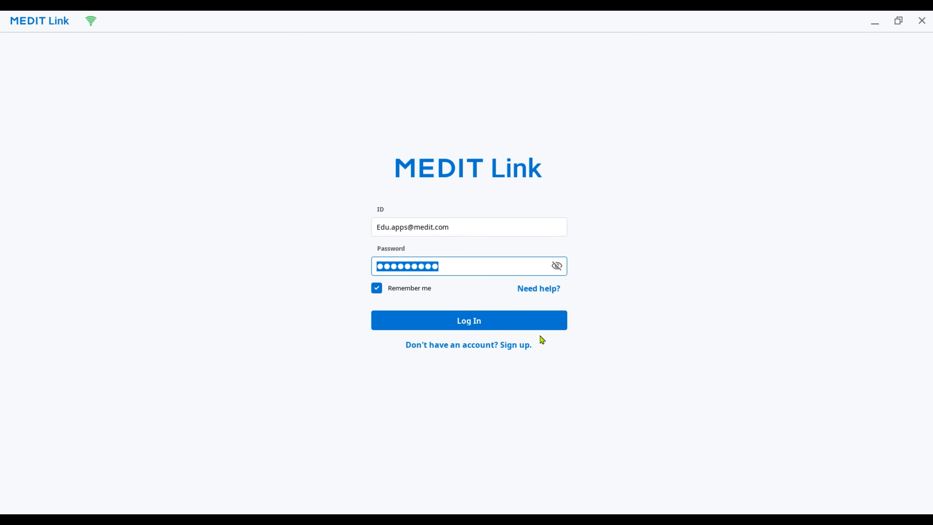
Step: Sign in, find Medit Model Builder in App Box and start its install after accepting the license
click(469, 320)
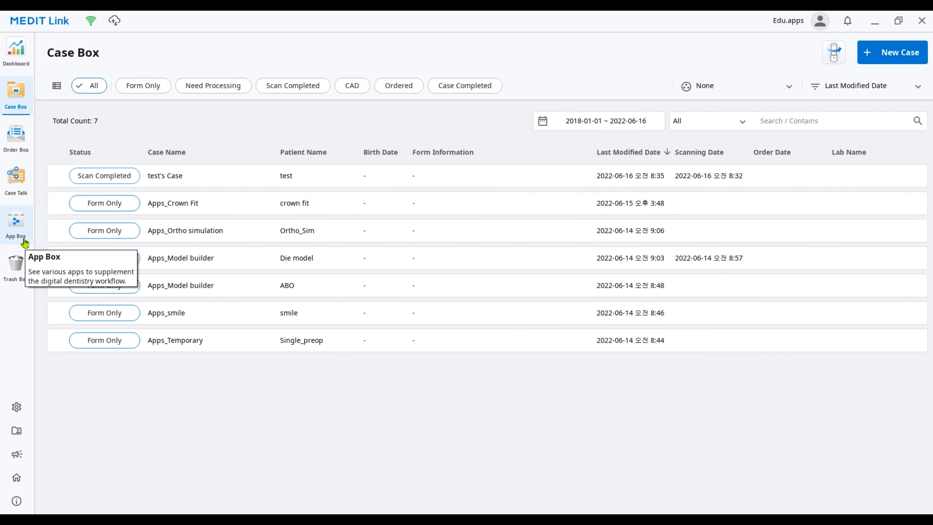
click(16, 225)
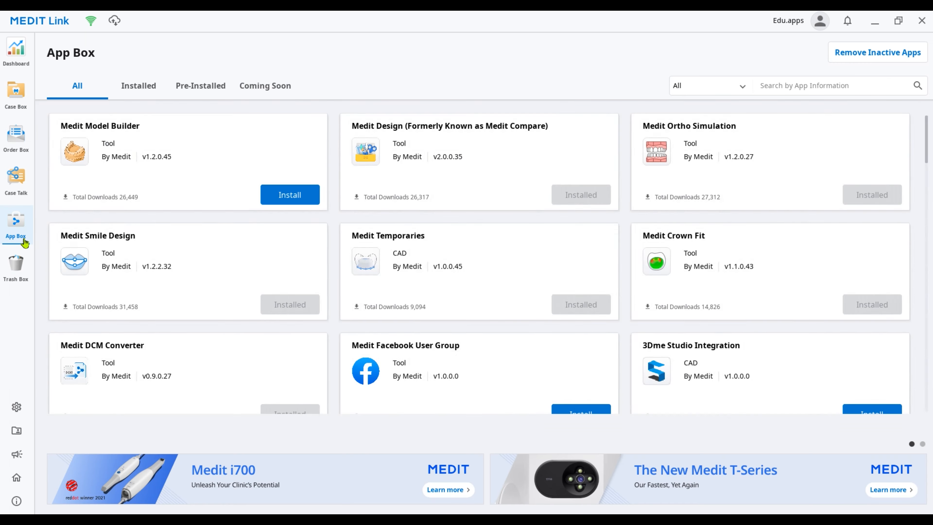
click(290, 194)
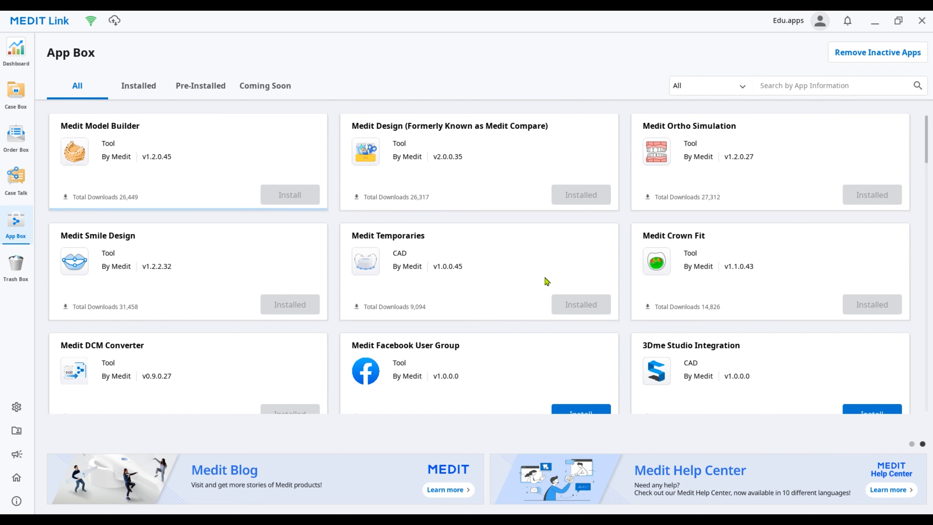
click(289, 194)
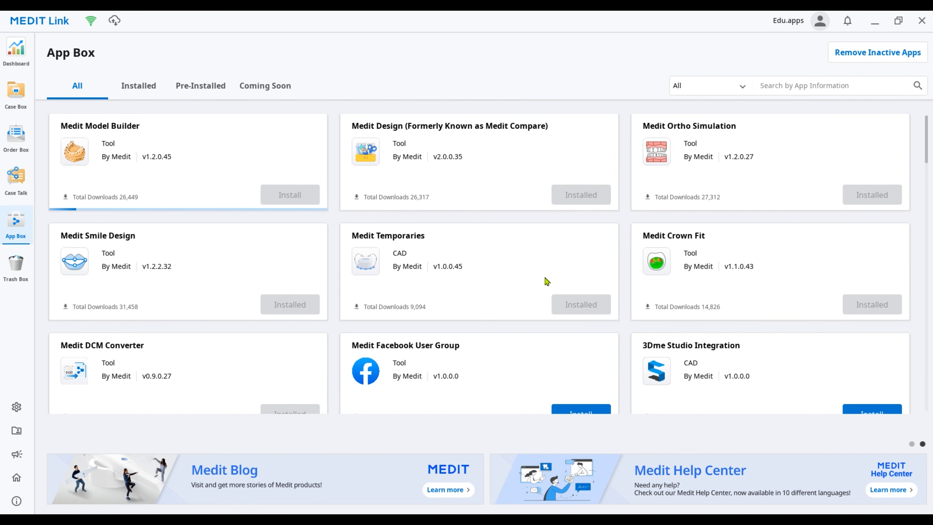
click(289, 194)
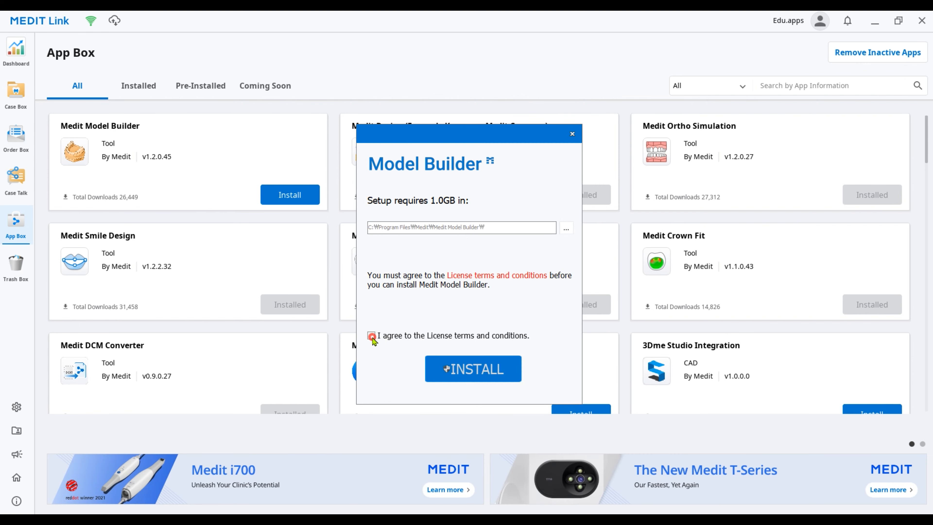
click(472, 369)
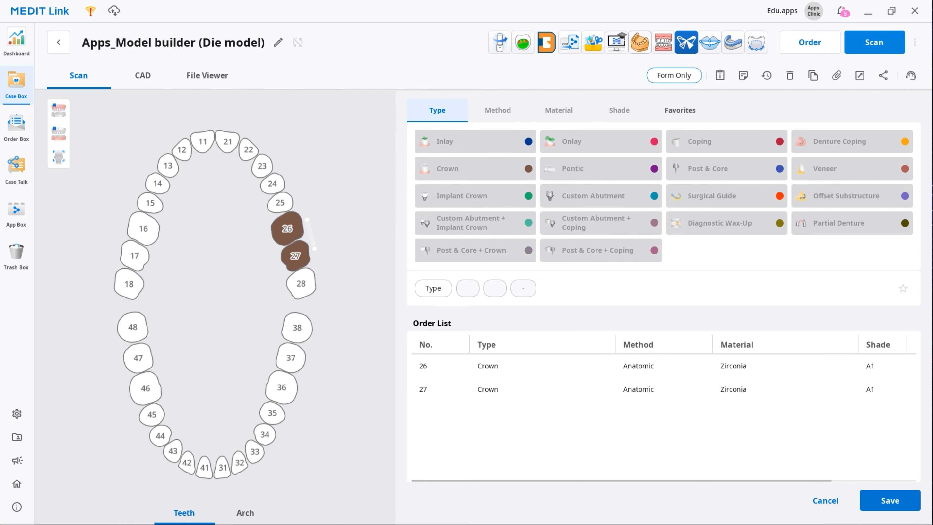
Step: Launch the die-model case's scan in the scanning app
click(872, 42)
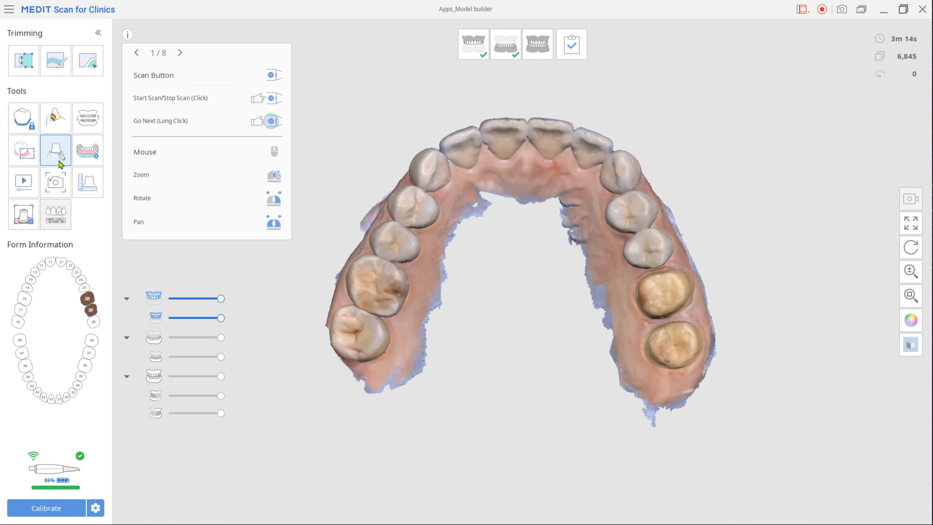
Step: Complete the scan in Medit Scan for Clinics and return to the case in MEDIT Link
click(55, 150)
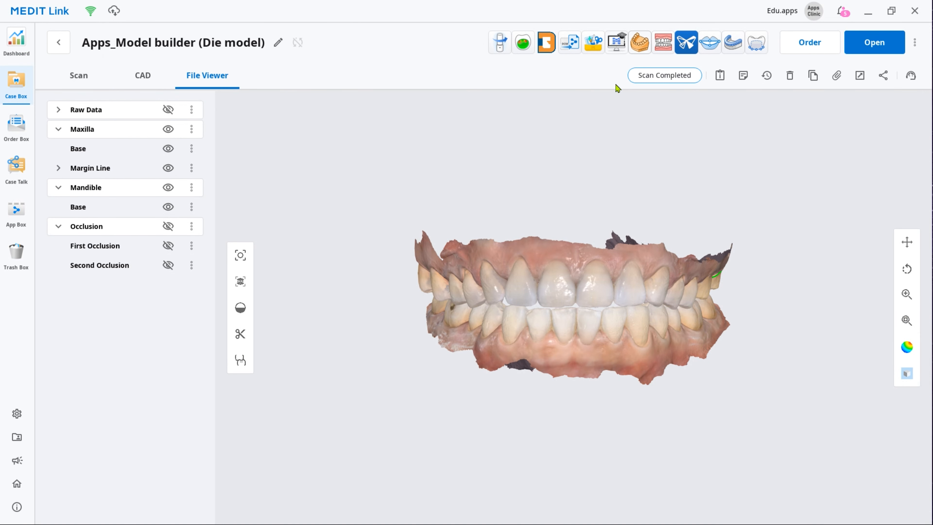
Step: Launch Model Builder for the case and confirm the maxilla and mandible data assignment
click(639, 42)
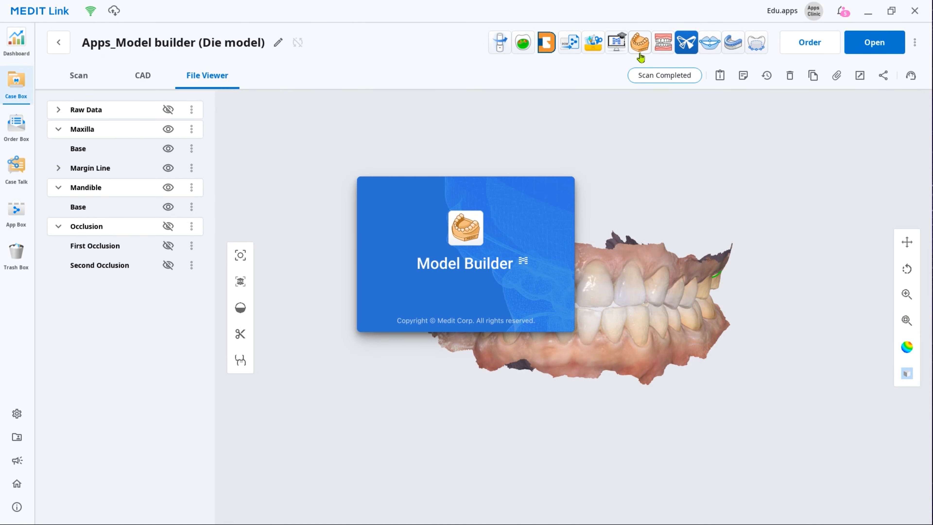
click(640, 41)
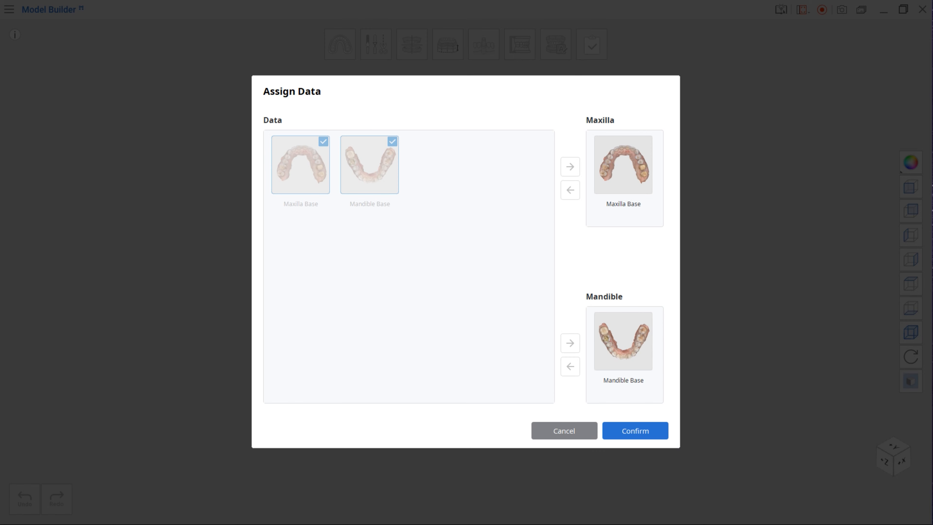
click(634, 430)
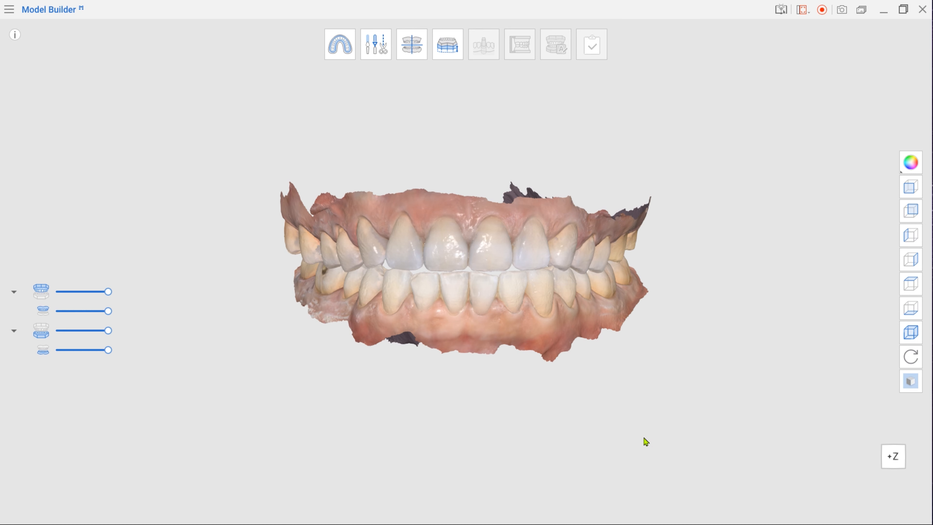
Step: Paint the tooth and gum area to keep on both arches and apply it, entering Edit Mode
click(339, 44)
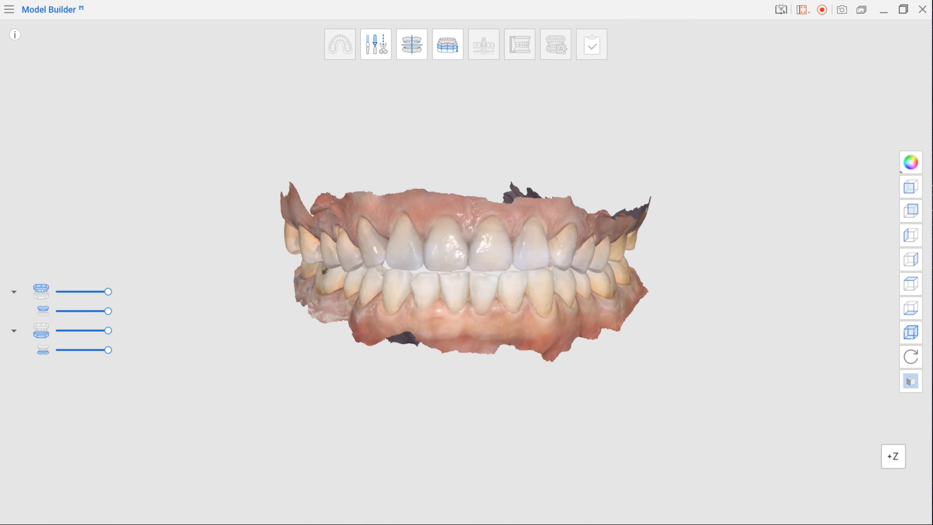
click(339, 44)
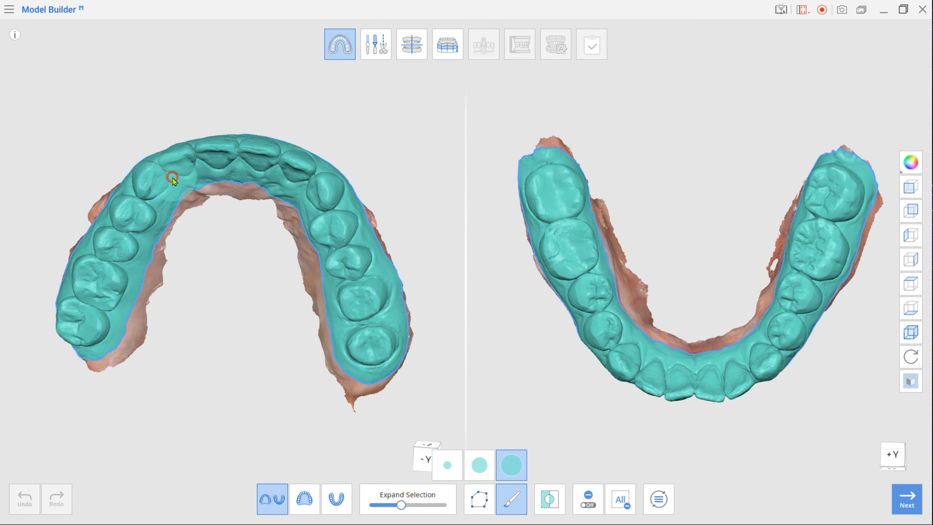
mouse_move(375, 45)
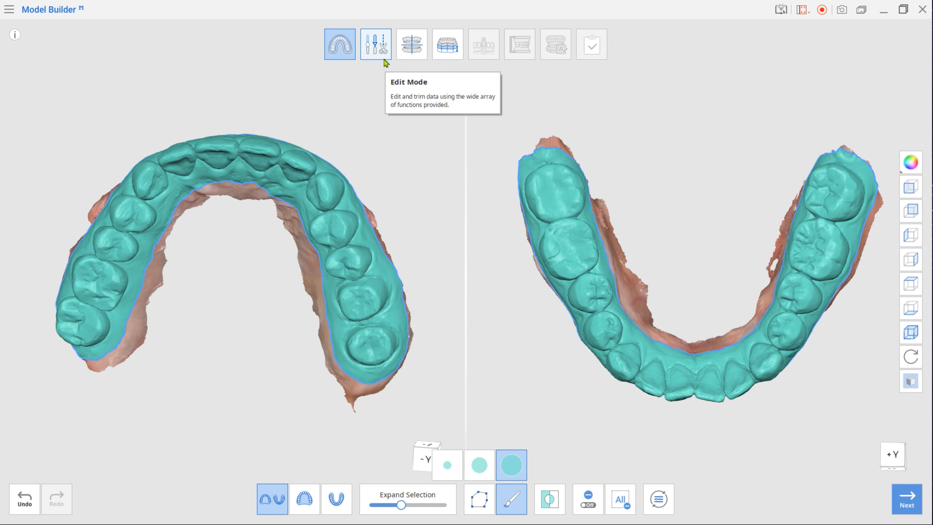
click(339, 44)
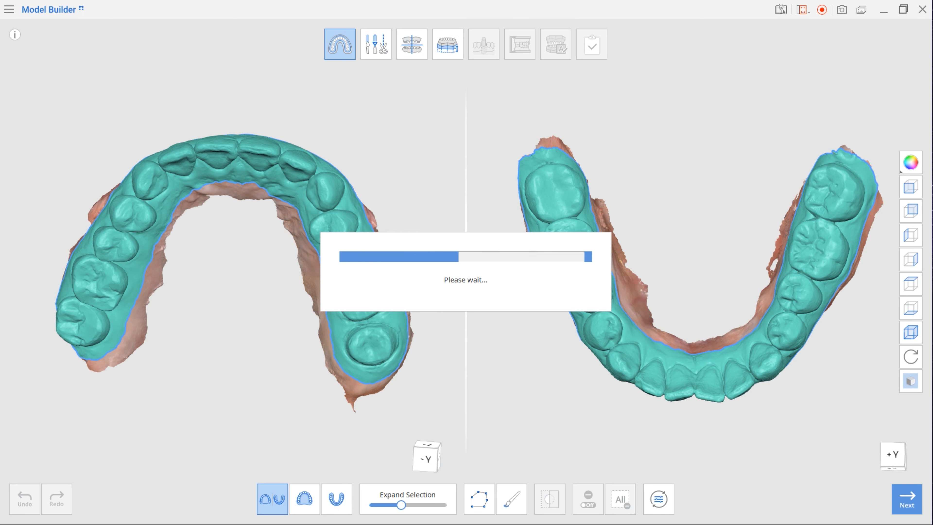
click(376, 45)
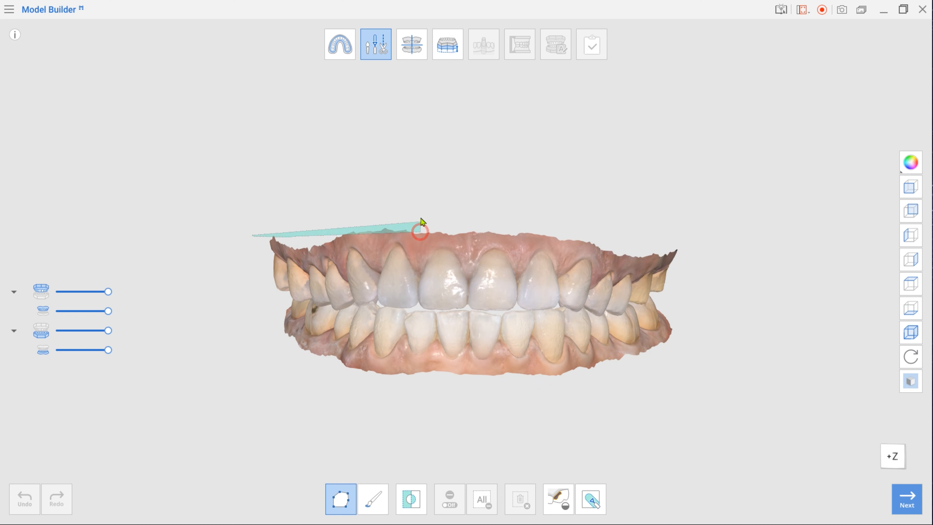
Step: Finish cutting away the excess upper gingiva and move to occlusal plane alignment
click(410, 44)
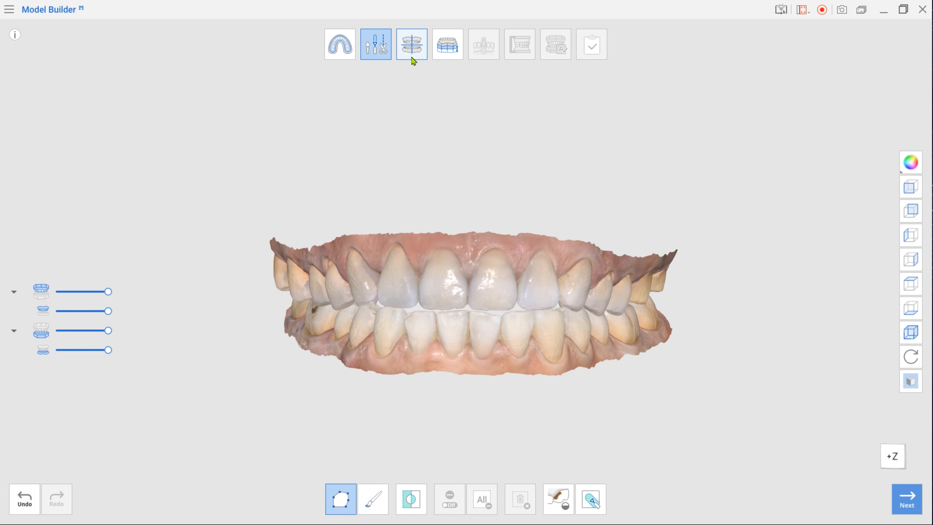
click(411, 44)
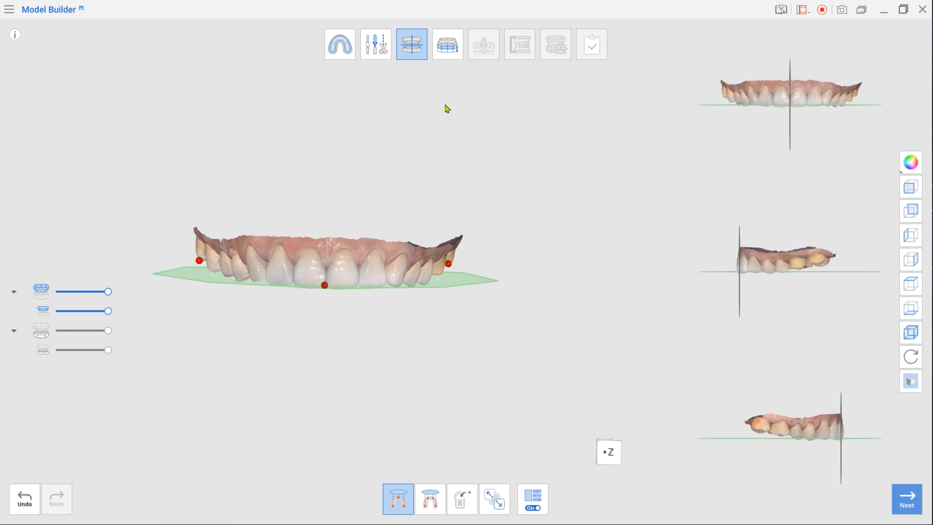
mouse_move(448, 45)
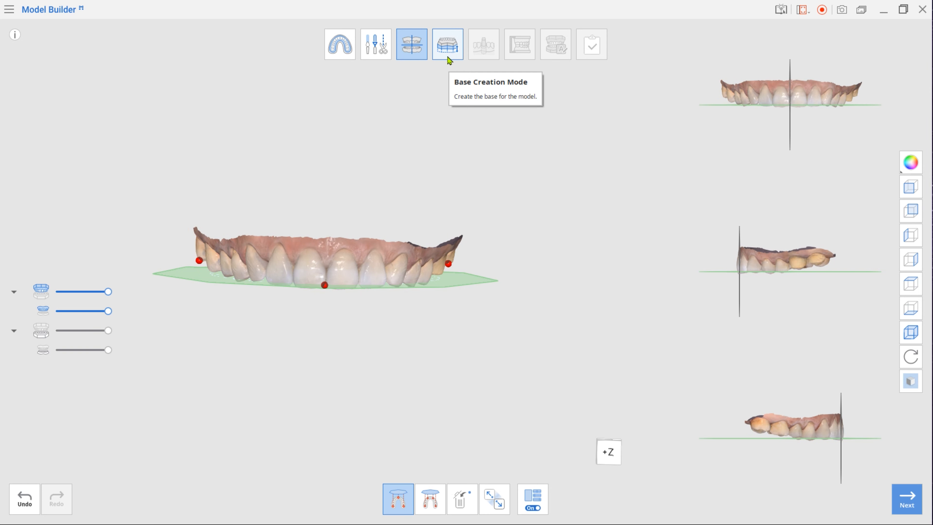
Step: Create articulated hollow bases at 34.0 mm total height with 2.5 mm walls
click(447, 44)
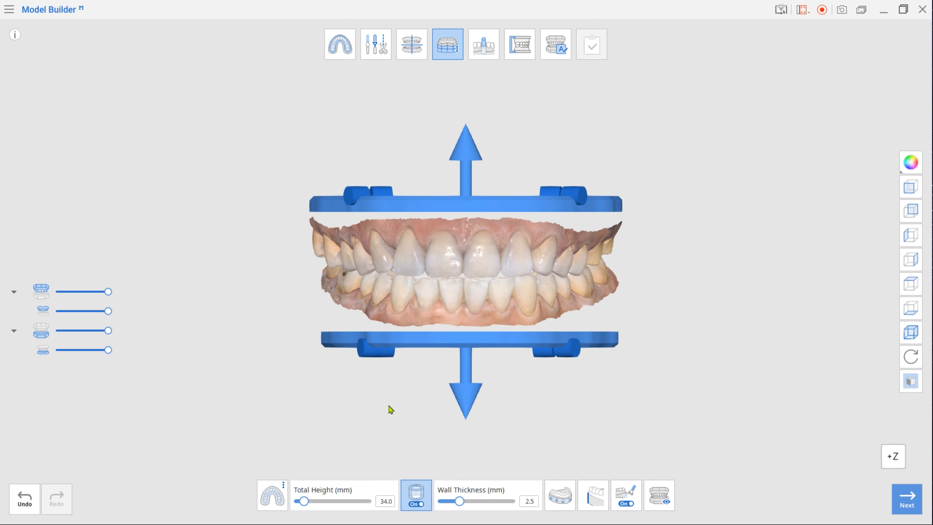
mouse_move(331, 459)
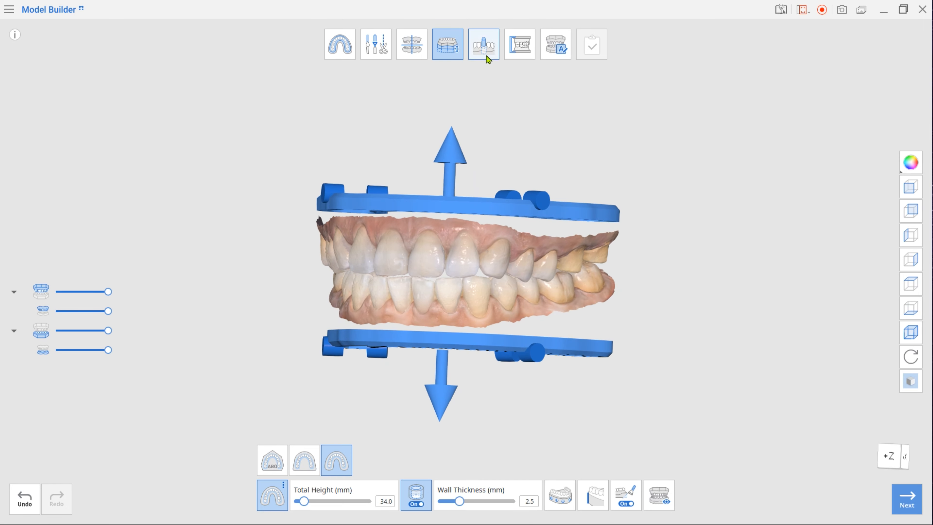
Step: Select the tooth 26 die and trace its margin line around the tooth
click(482, 44)
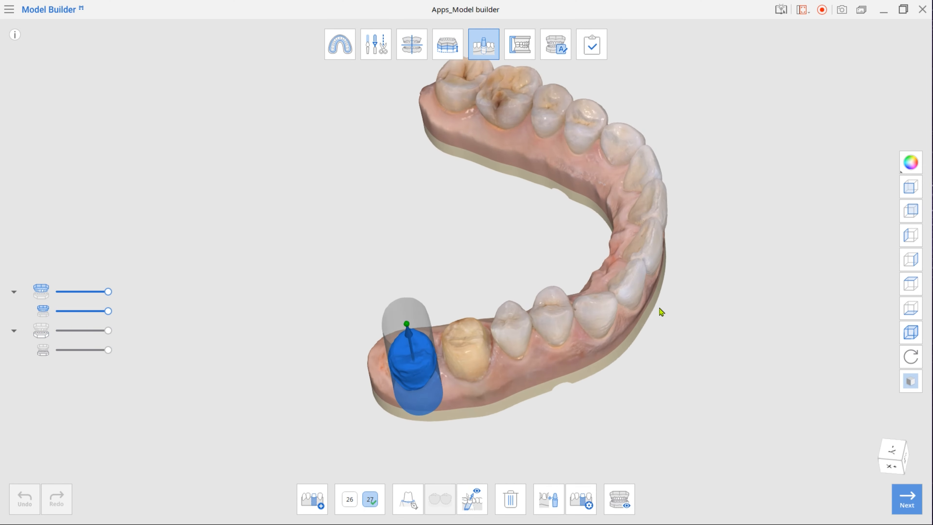
drag(662, 312, 609, 360)
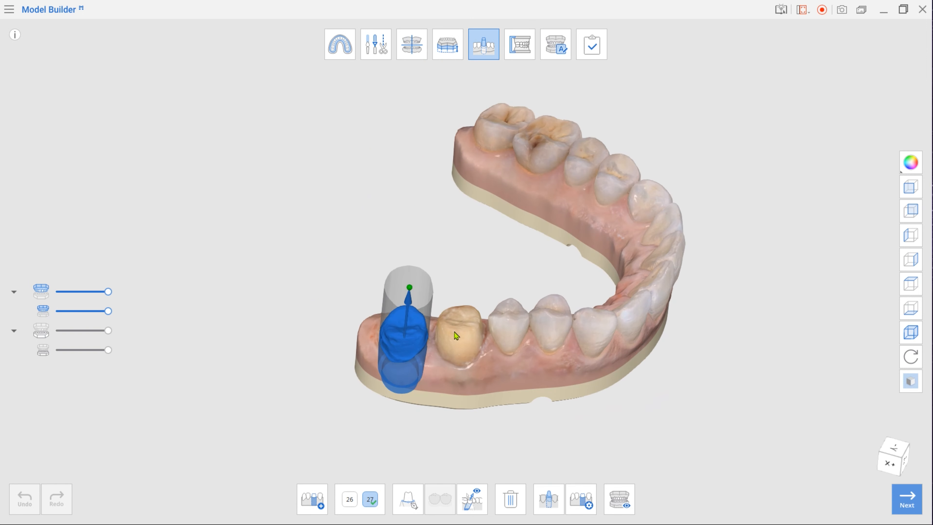
mouse_move(385, 405)
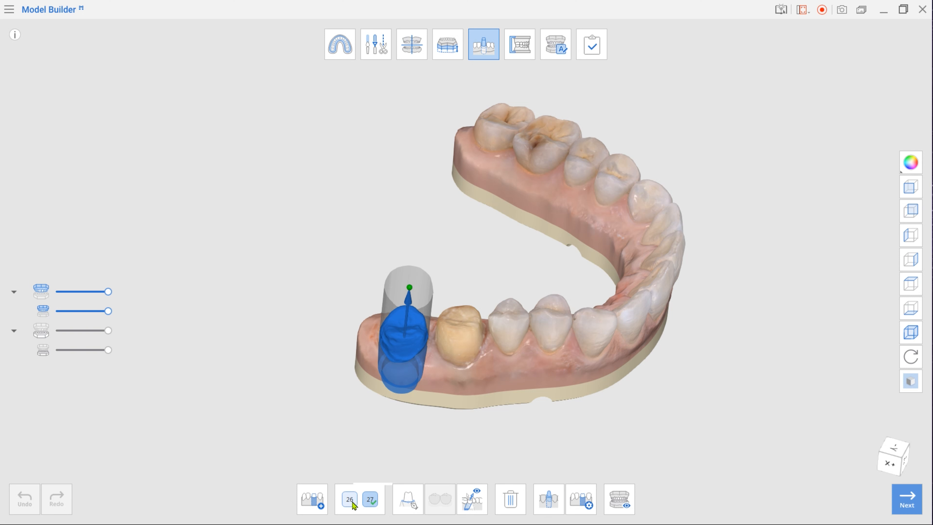
click(349, 499)
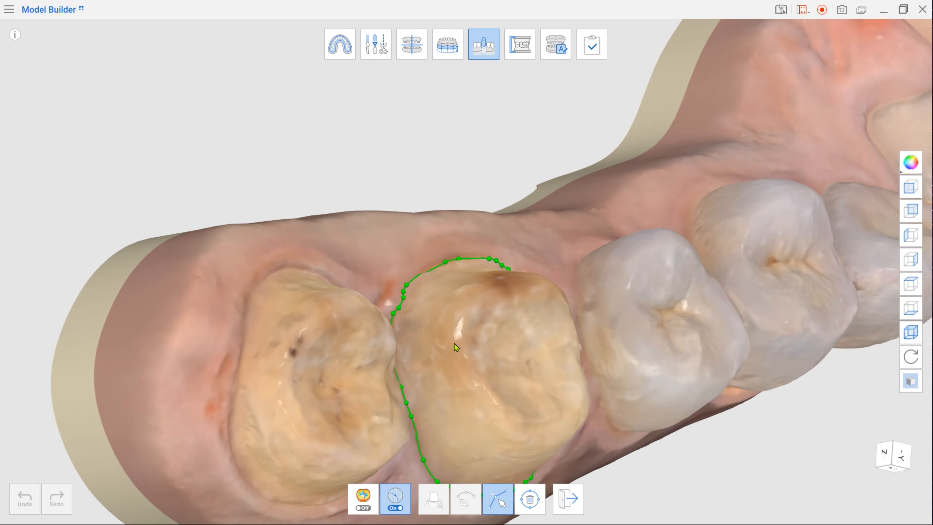
drag(456, 347, 406, 261)
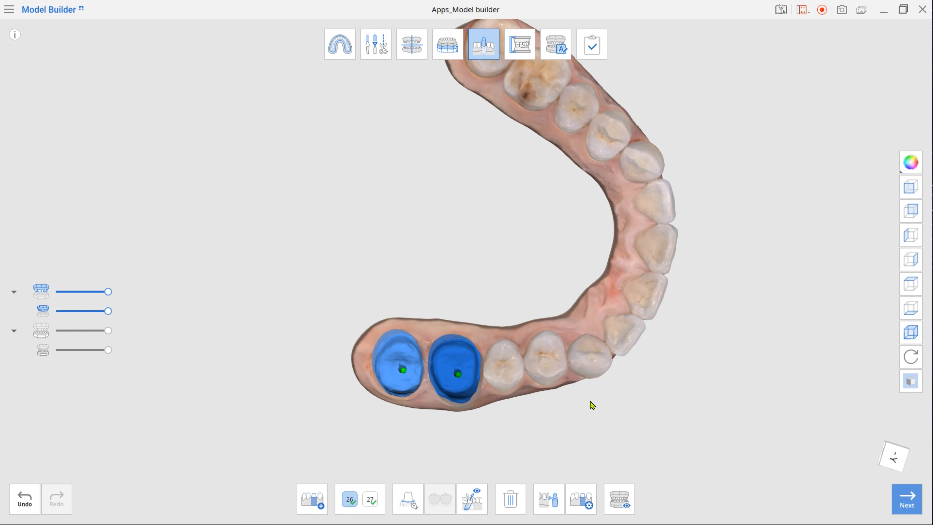
drag(592, 404, 543, 373)
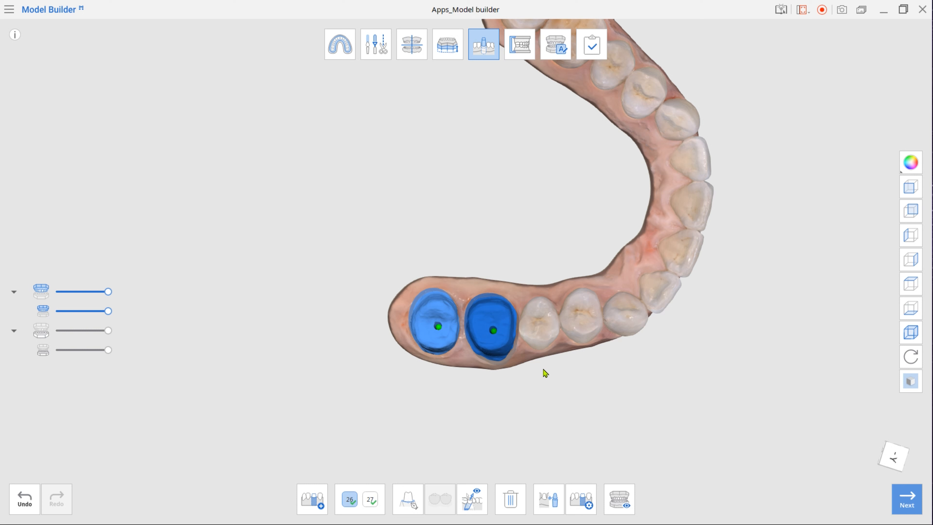
mouse_move(552, 363)
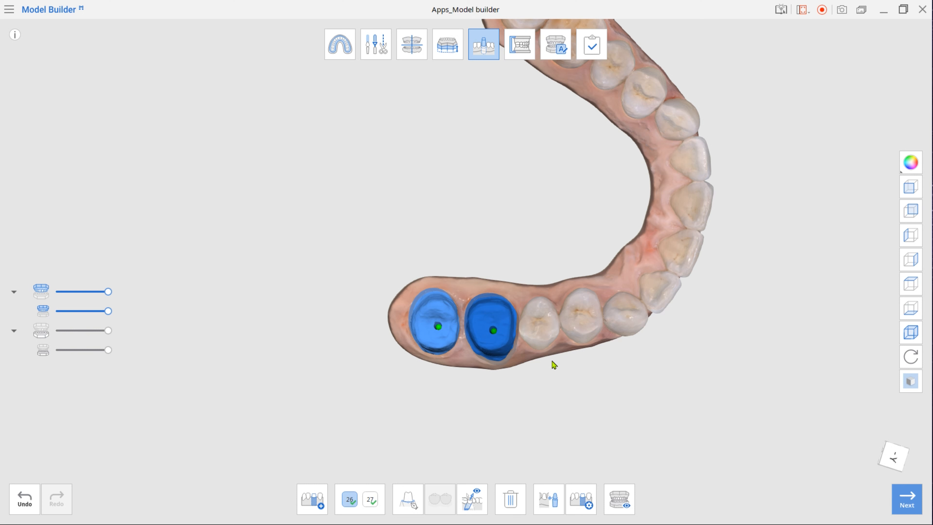
click(472, 498)
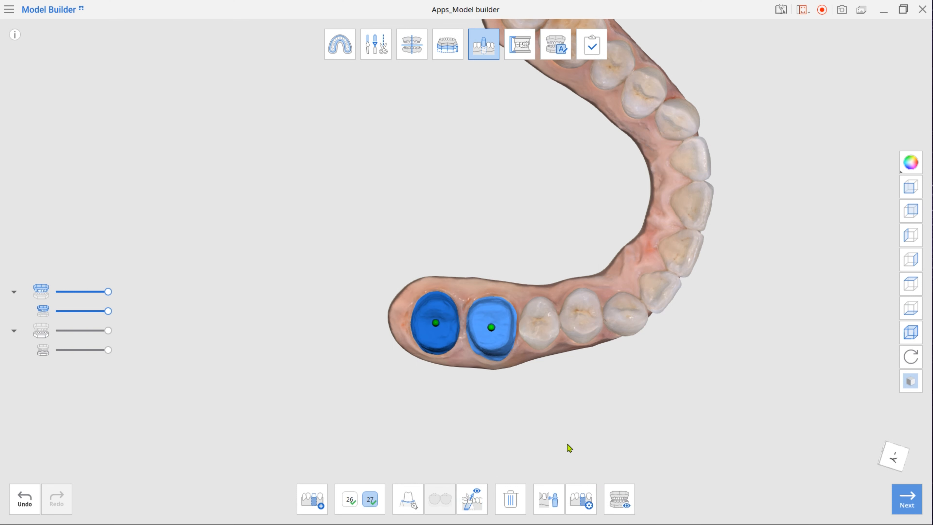
mouse_move(575, 458)
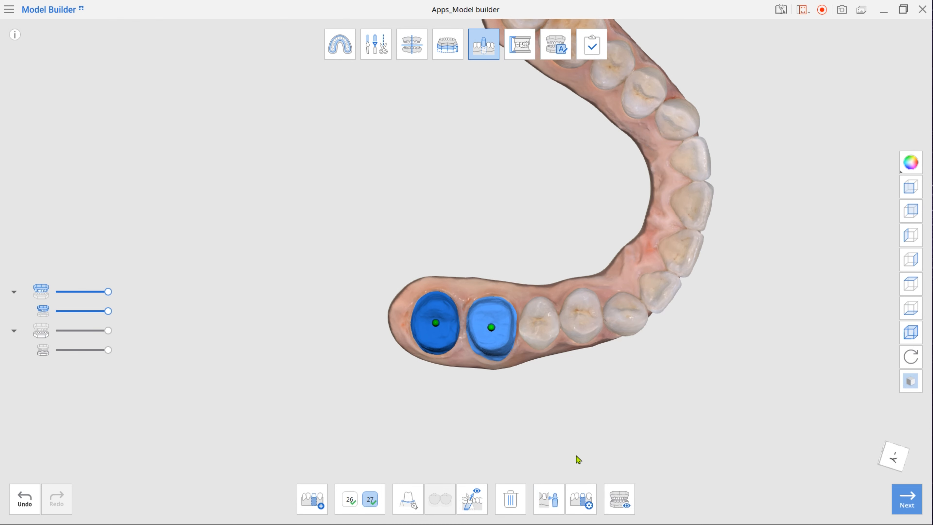
click(906, 499)
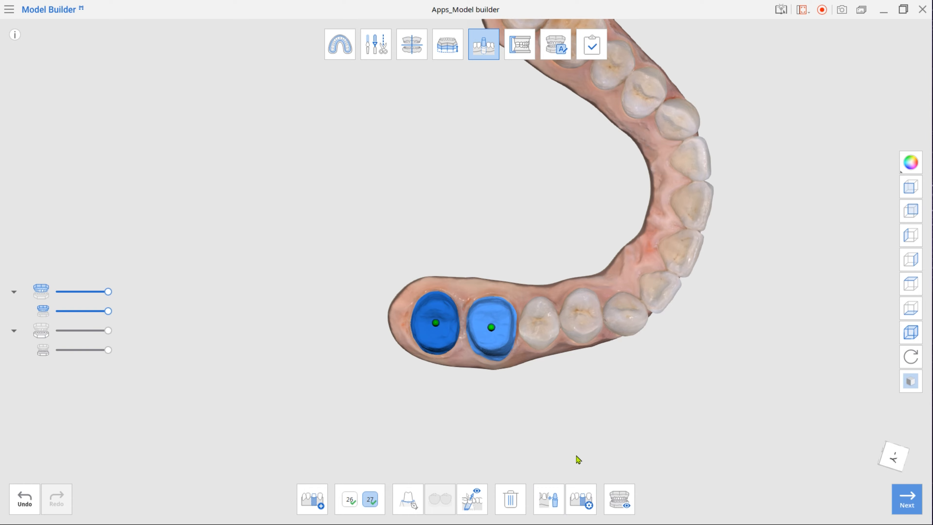
click(580, 498)
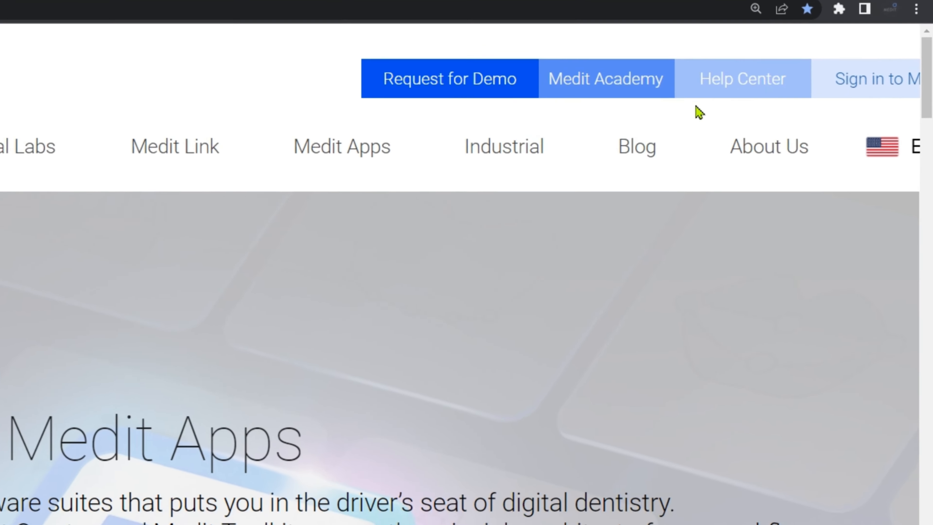
Step: Open the Formlabs presets help article and scroll to the Model Builder solid model settings
click(742, 78)
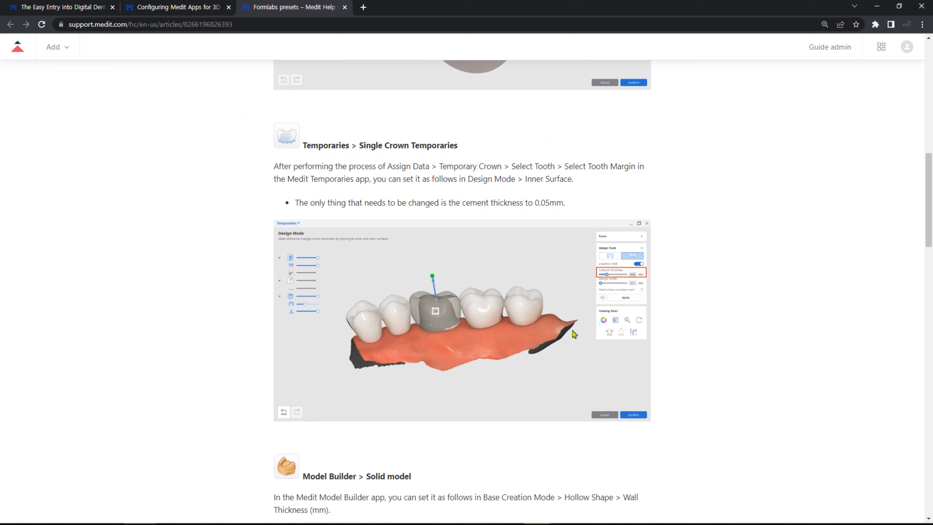
scroll(down, 3)
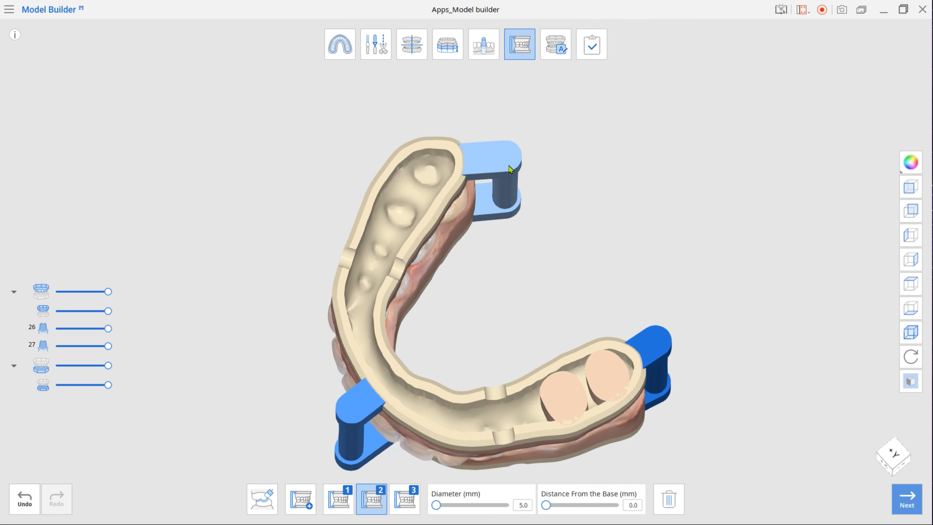
Step: Set the articulator pins to pin type 1 and check them on the model
click(338, 496)
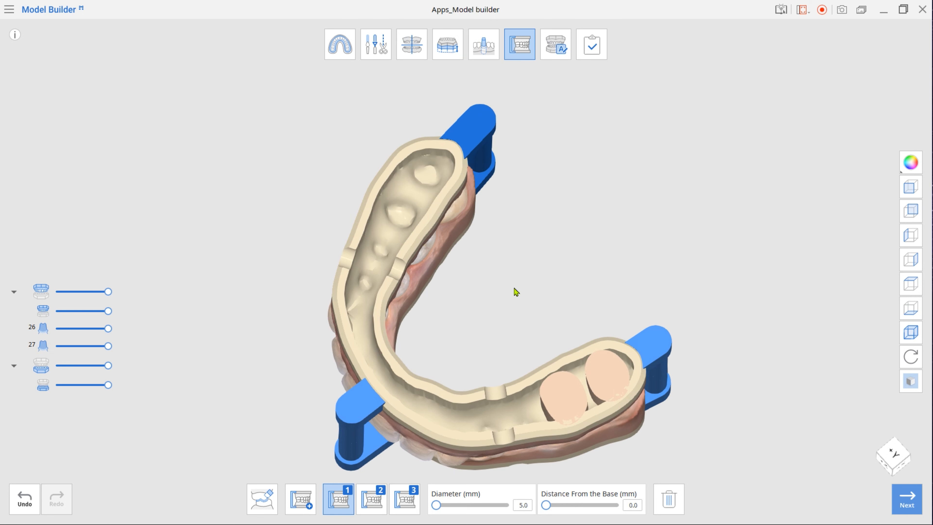
drag(514, 291, 552, 316)
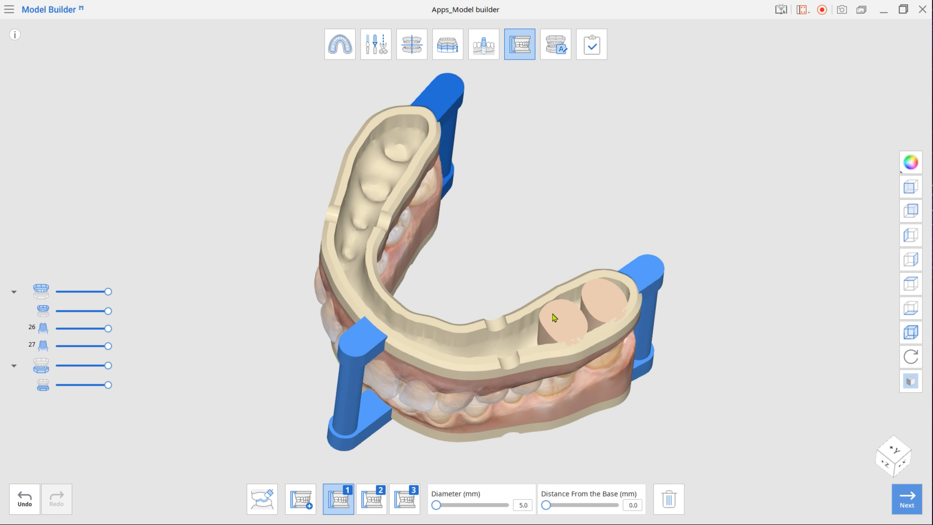
click(554, 44)
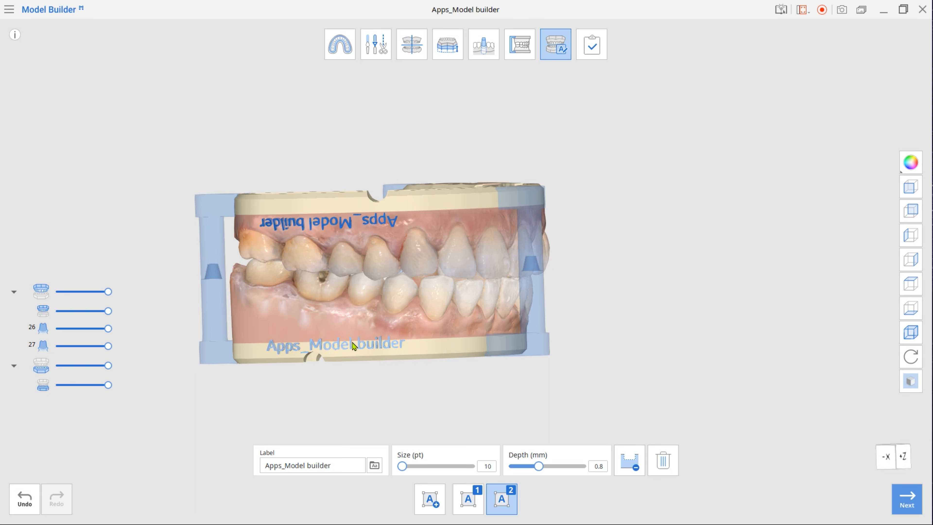
Step: Review the engraved label from the front view and complete the die model design
click(469, 498)
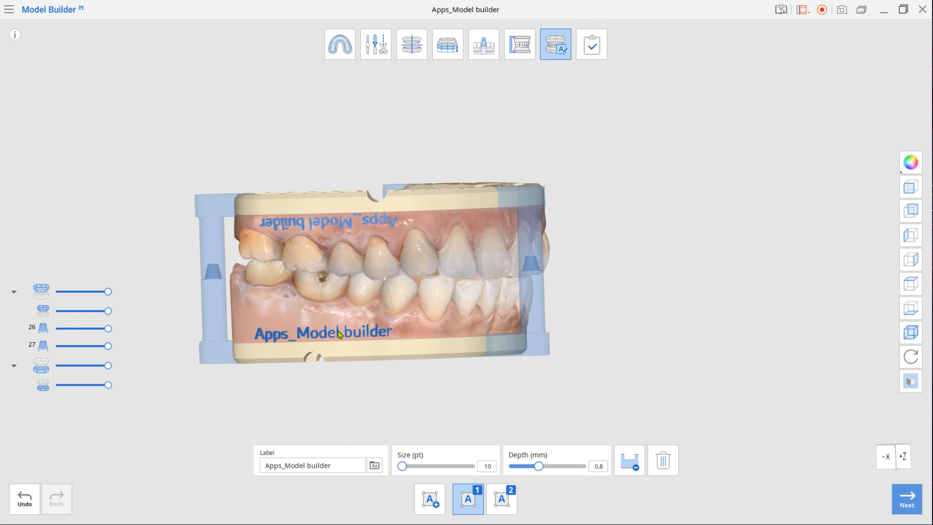
click(628, 459)
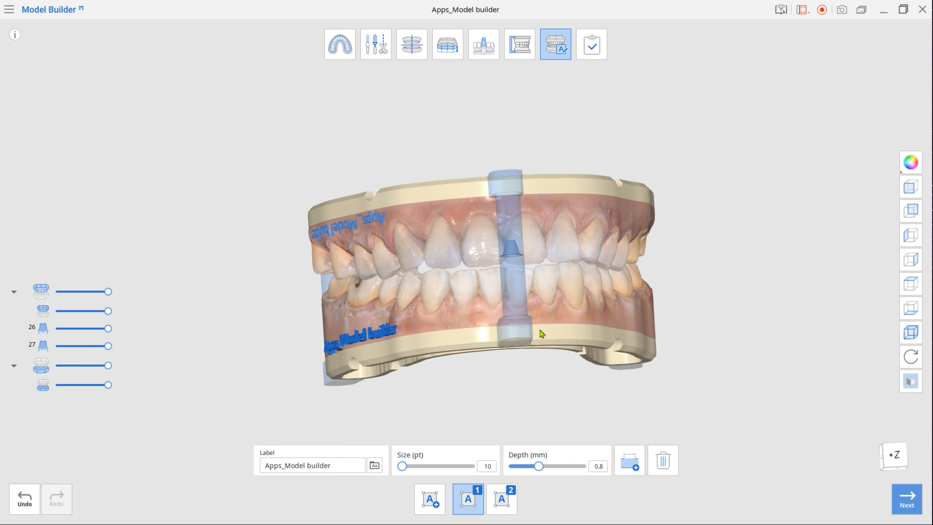
click(591, 44)
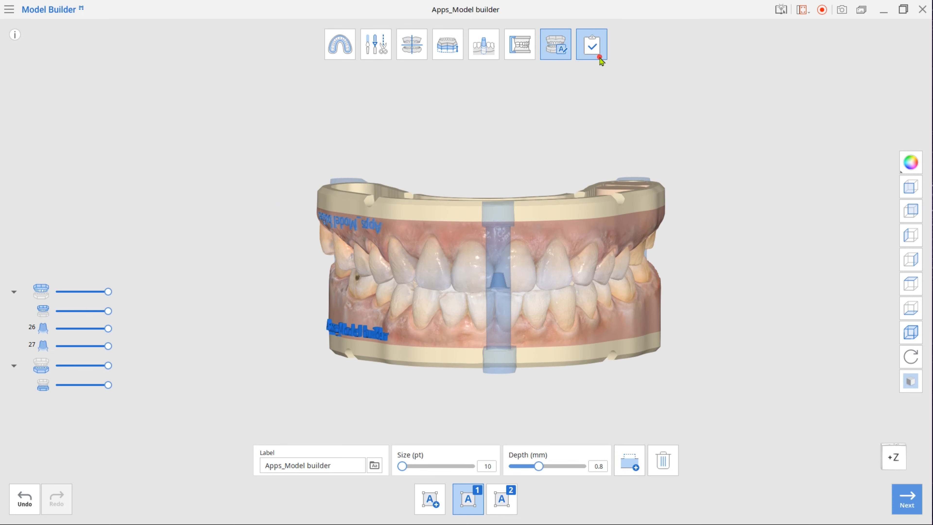
click(591, 44)
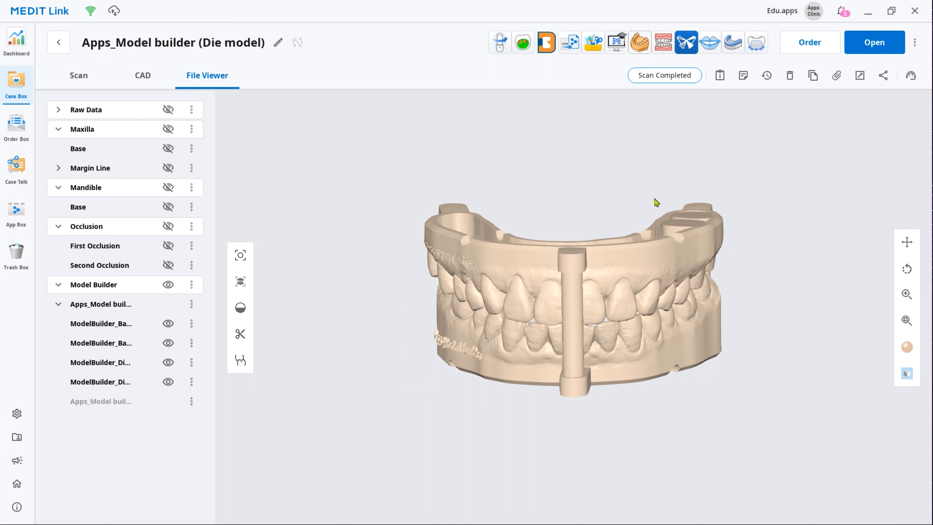
Step: Send all four Model Builder STL files — both bases and dies 26, 27 — to PreForm
click(685, 42)
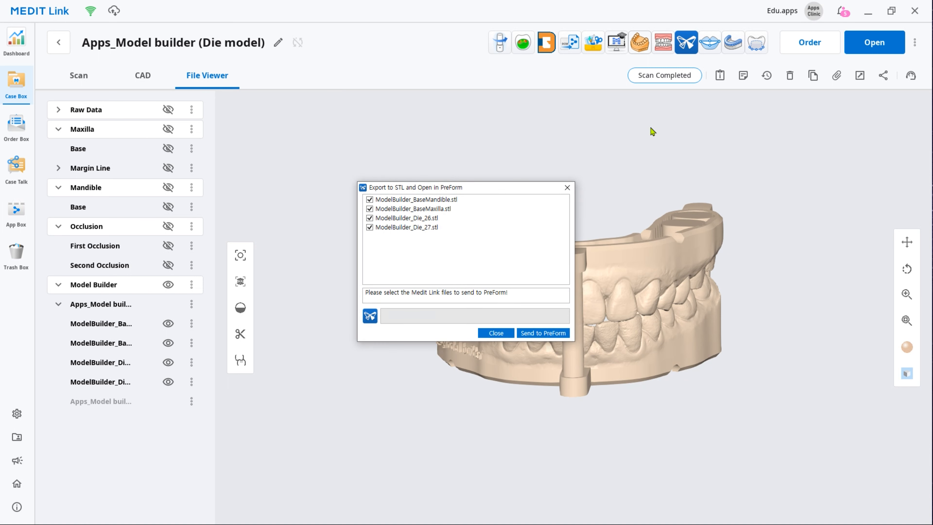
click(543, 332)
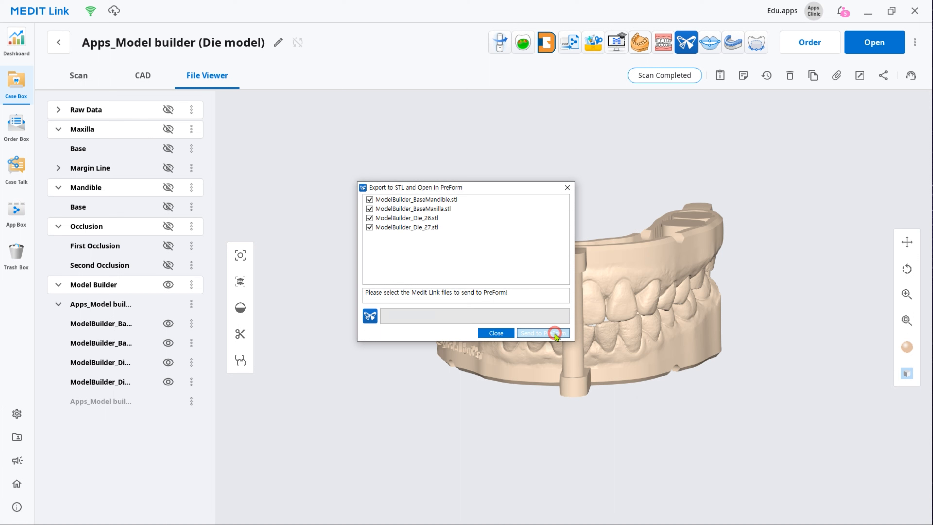
click(541, 332)
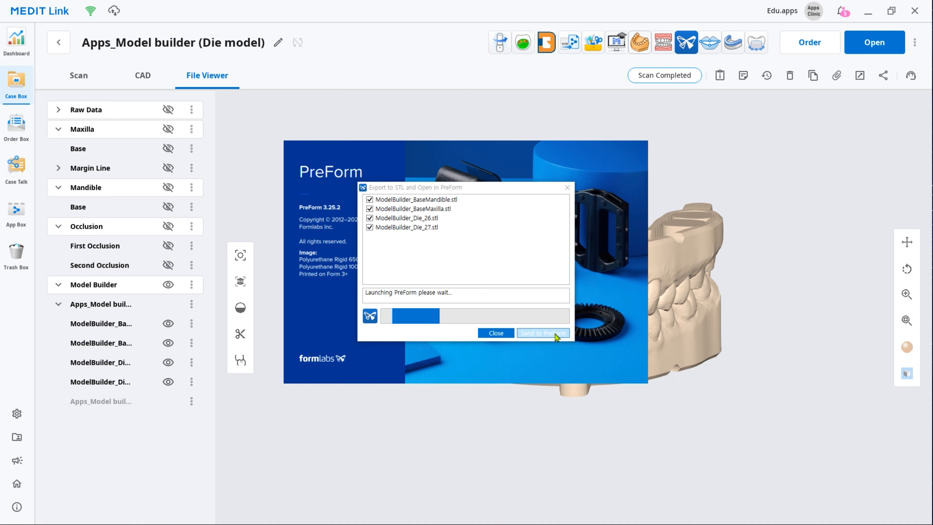
click(541, 332)
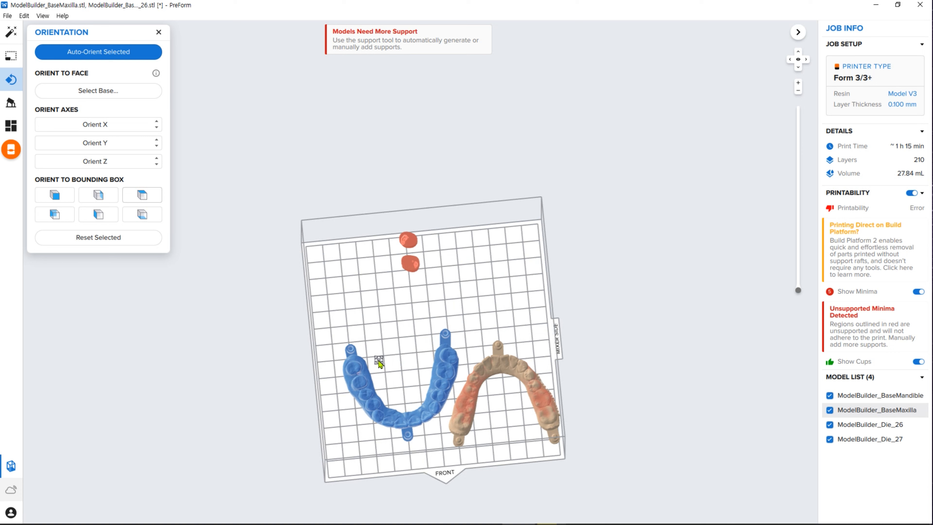
Step: Set Raft Type to None in Supports and enter manual support editing on the upper base
click(10, 102)
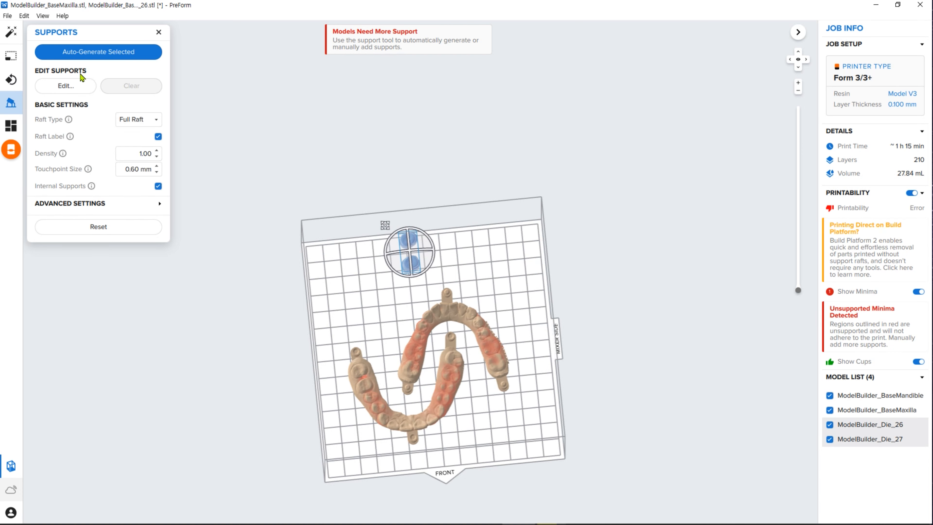
click(66, 86)
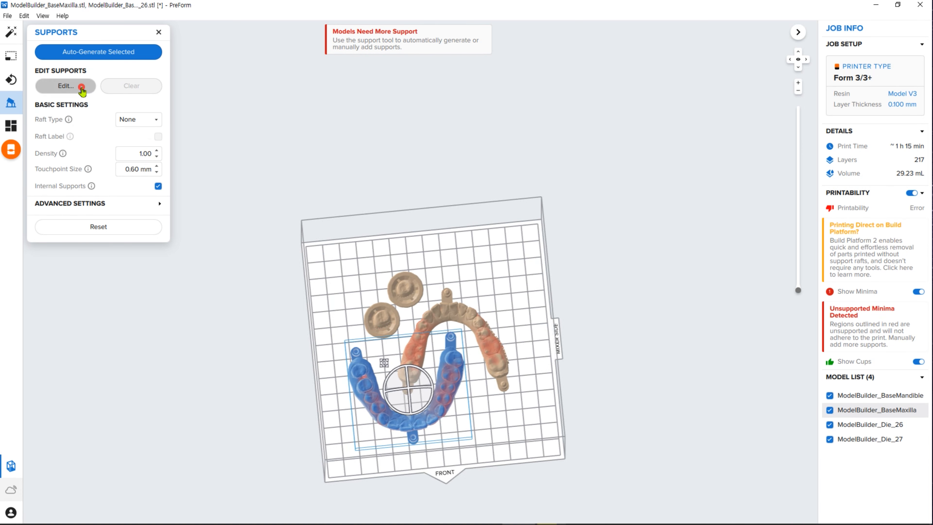
click(65, 85)
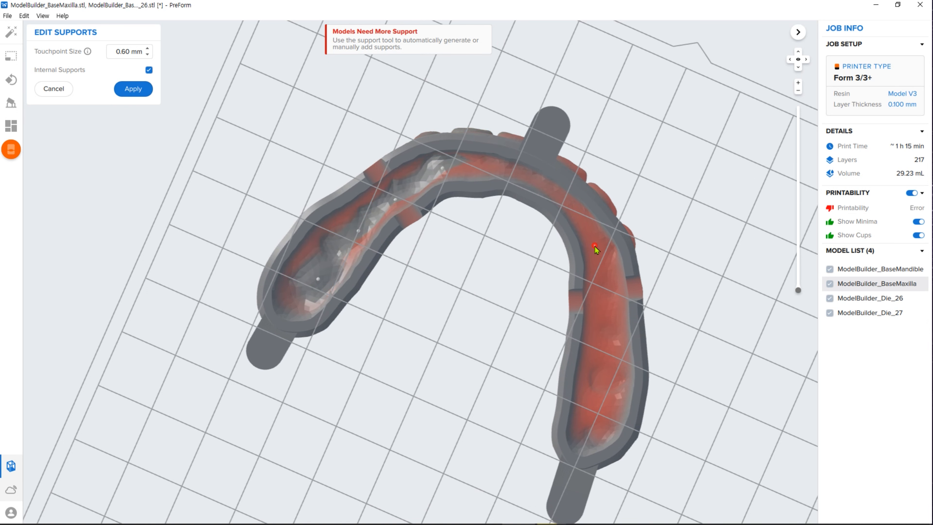